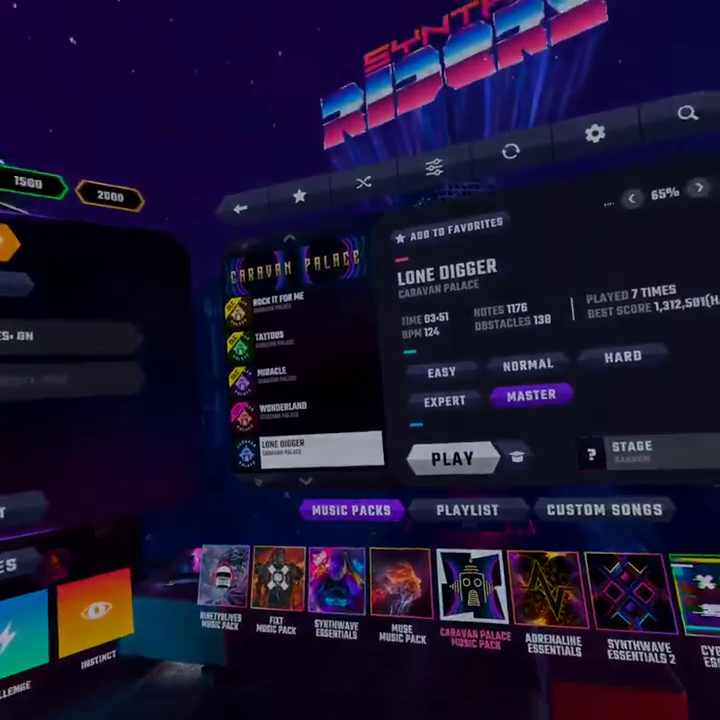
- Launch the selected Lone Digger song on Master difficulty from the song menu
click(452, 458)
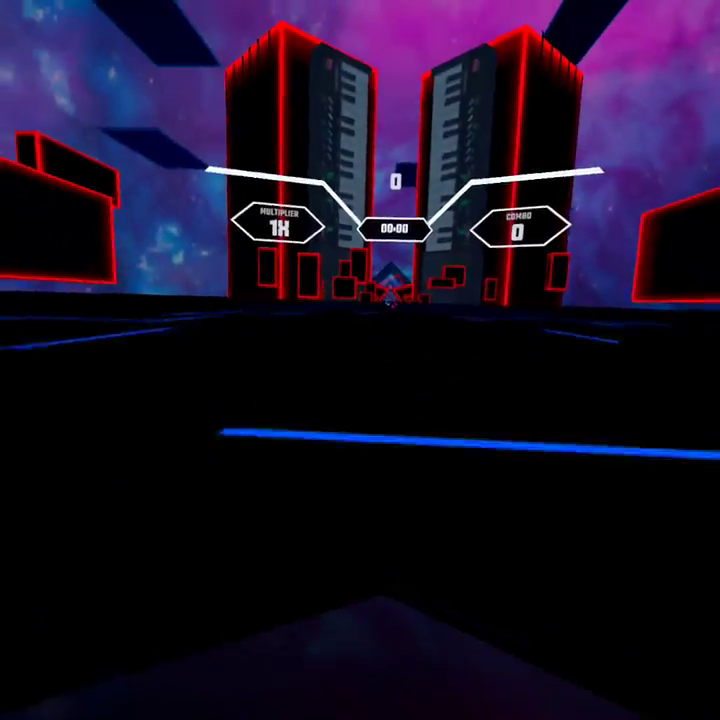